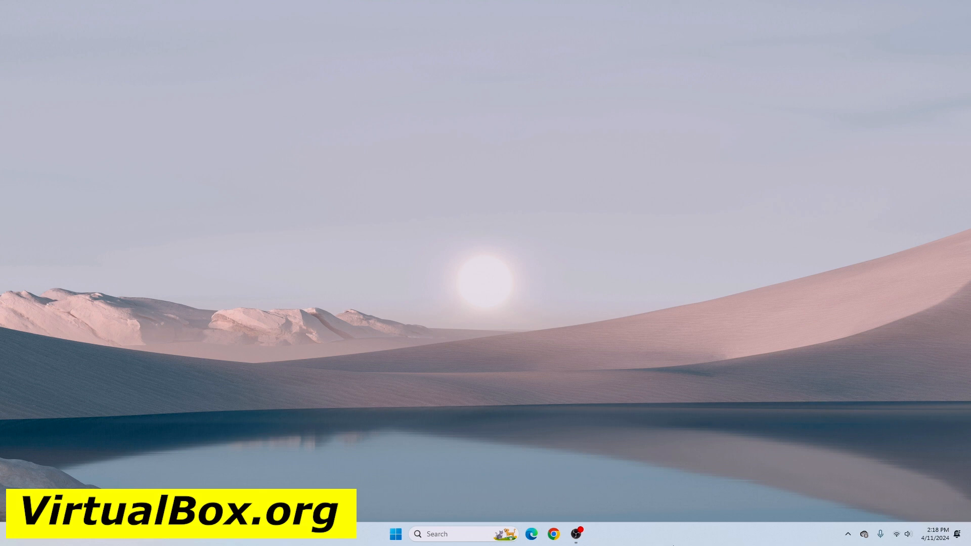
Step: Launch Chrome and navigate to virtualbox.org from the address bar
left_click(553, 533)
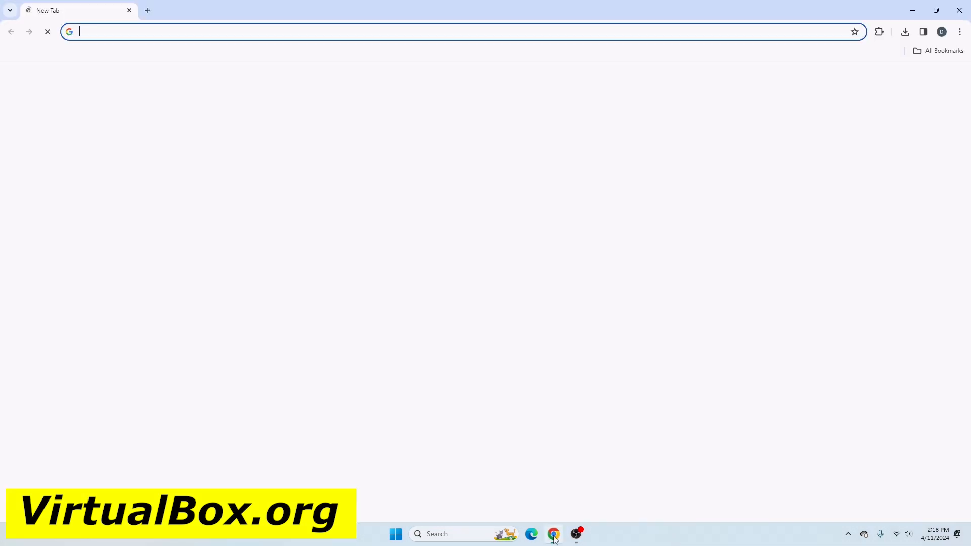
type("virtualbox.org")
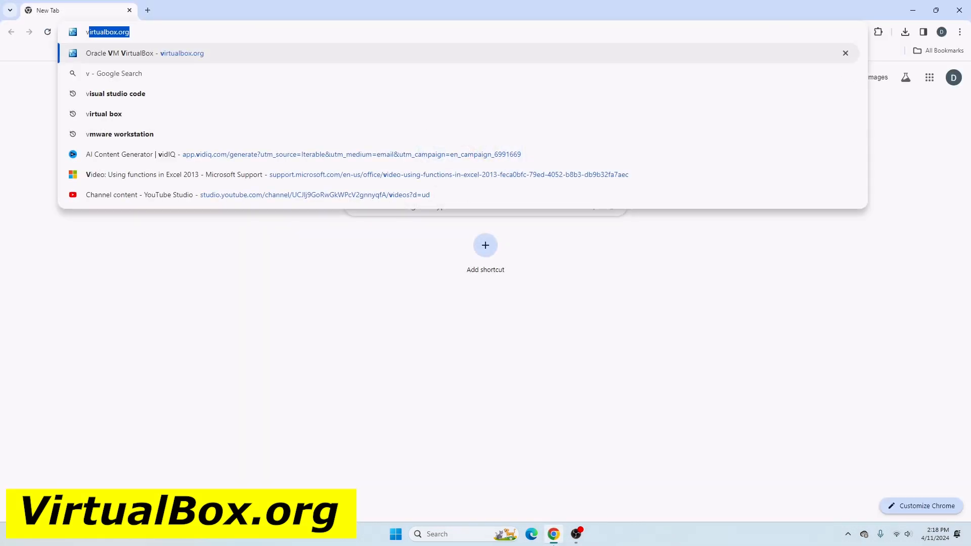
type("virtualbox.org")
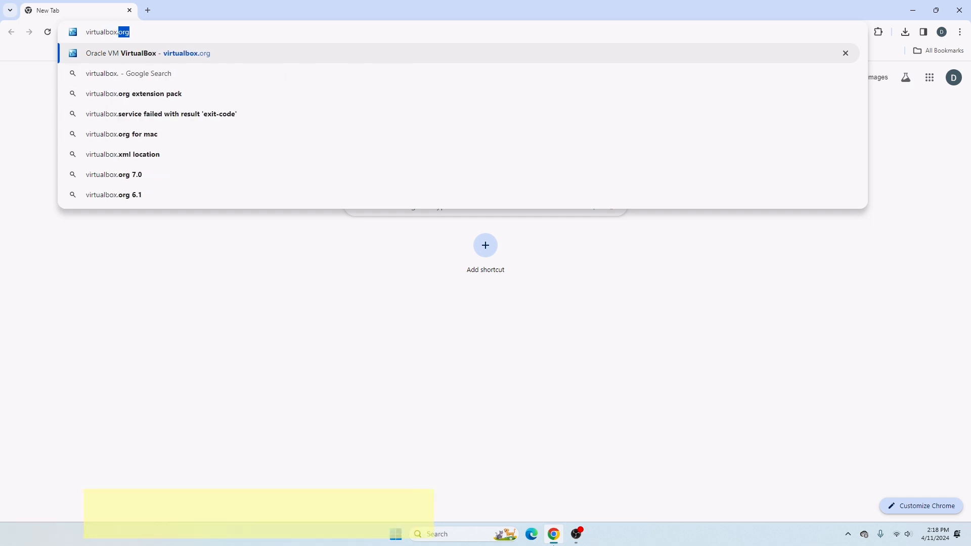
left_click(147, 53)
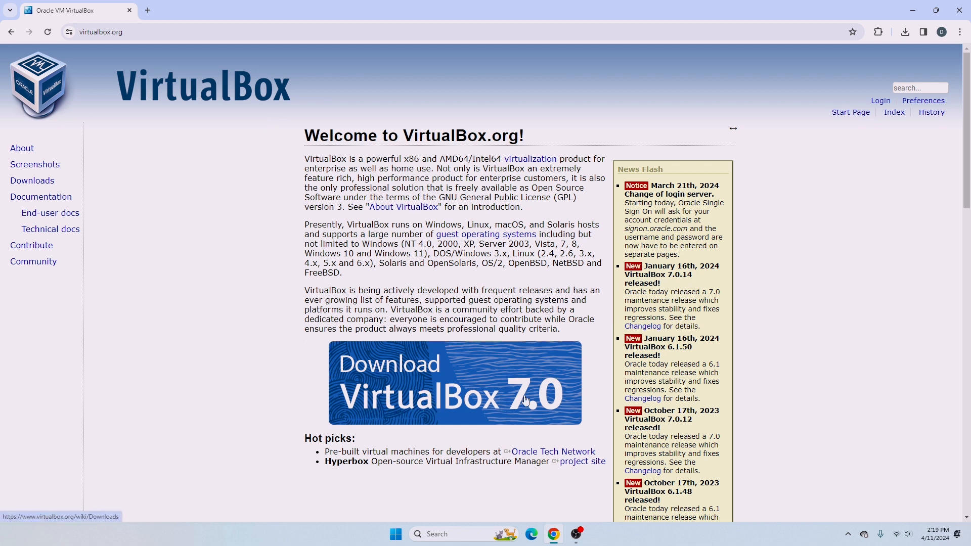
mouse_move(412, 370)
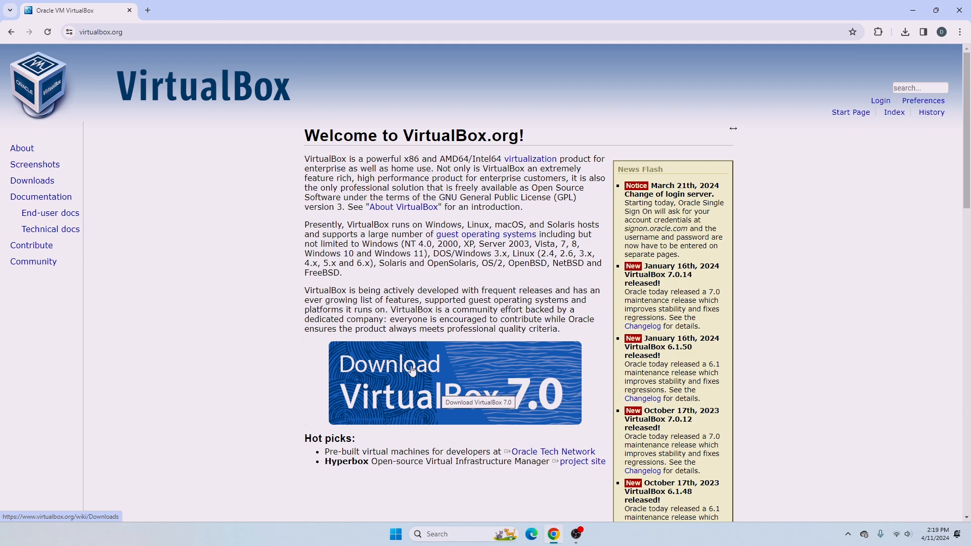
mouse_move(433, 376)
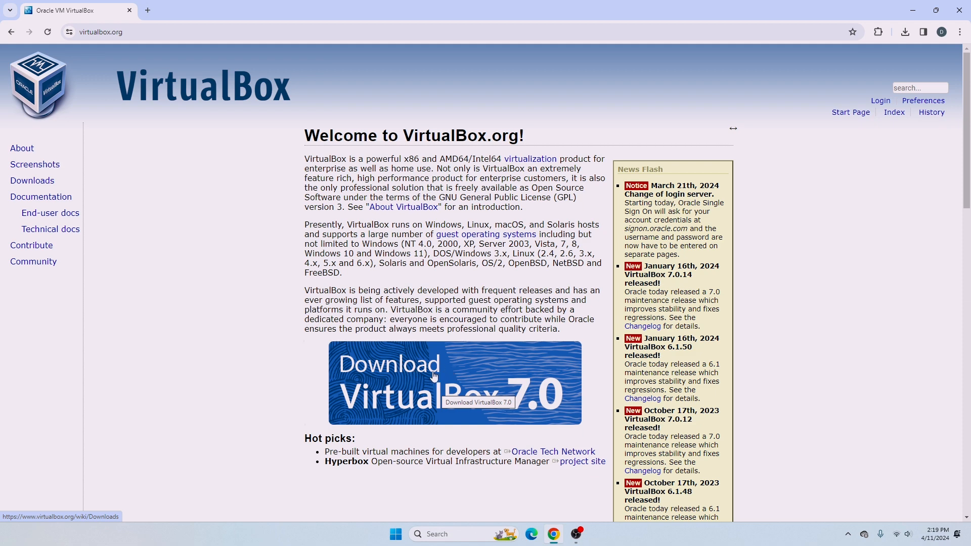
Step: From the Download VirtualBox 7.0 banner, start the 7.0.14 Windows hosts package download
left_click(454, 383)
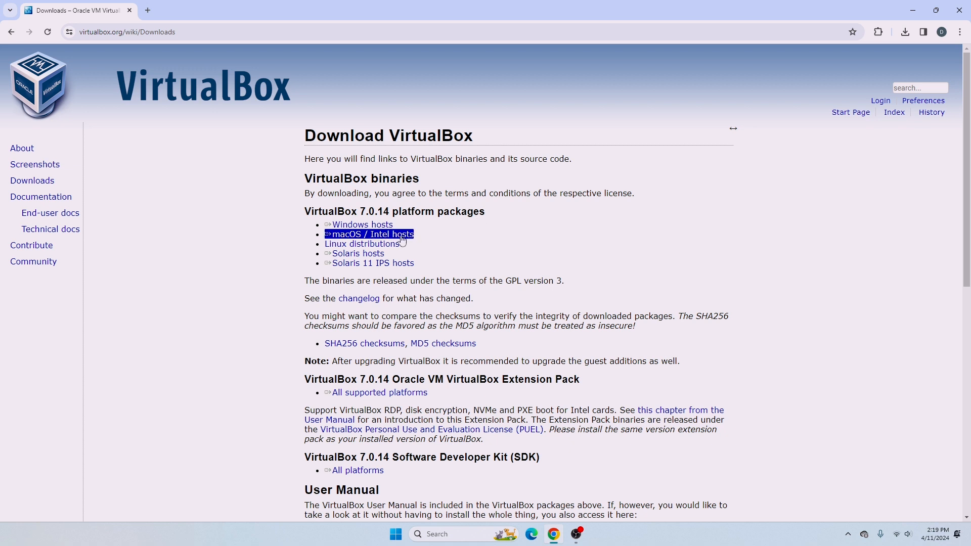
mouse_move(361, 225)
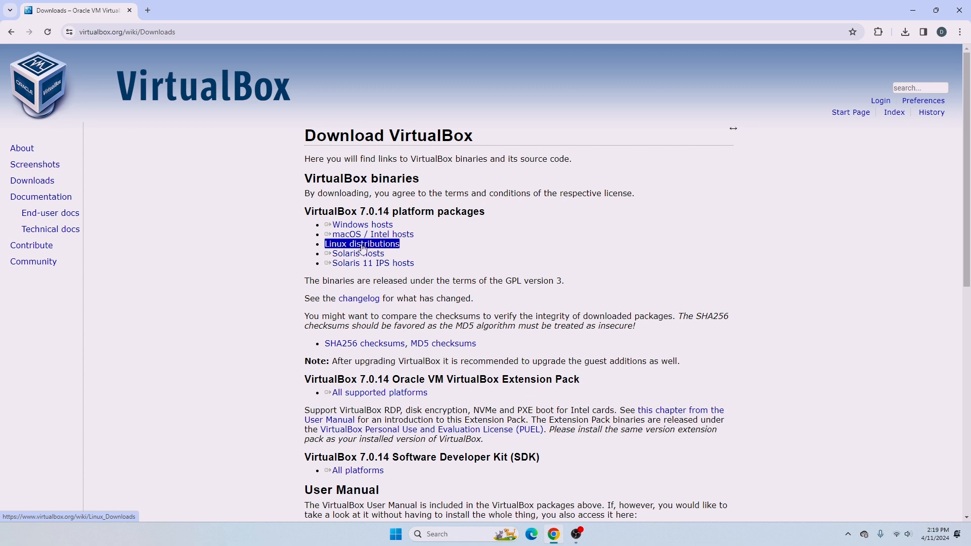
left_click(362, 225)
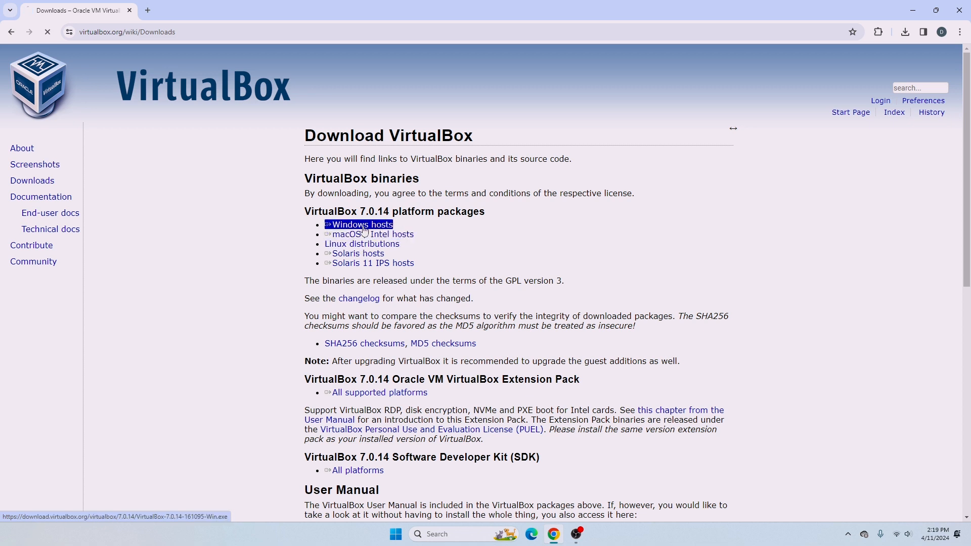
left_click(362, 225)
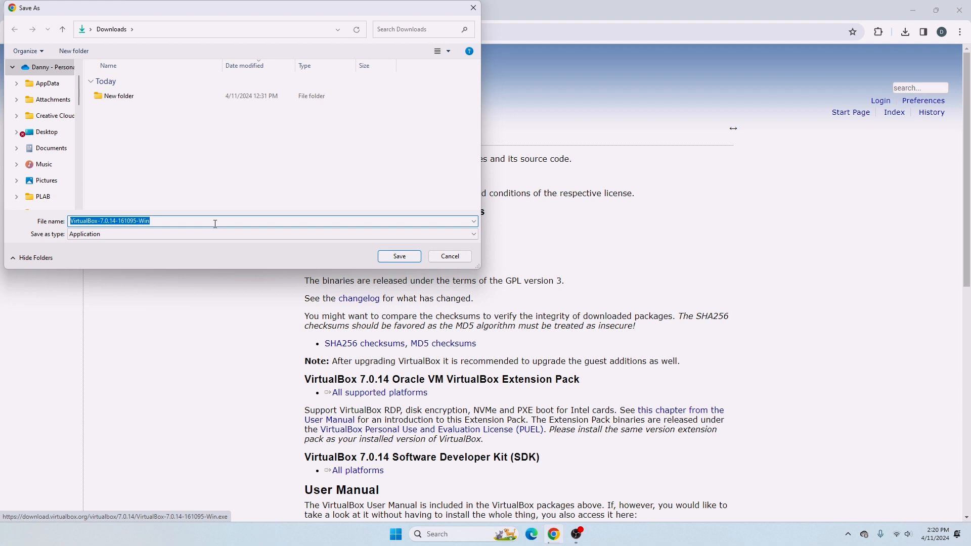
Step: Save VirtualBox-7.0.14-161095-Win to Downloads, check the downloads list, and close Chrome
scroll("down", 3)
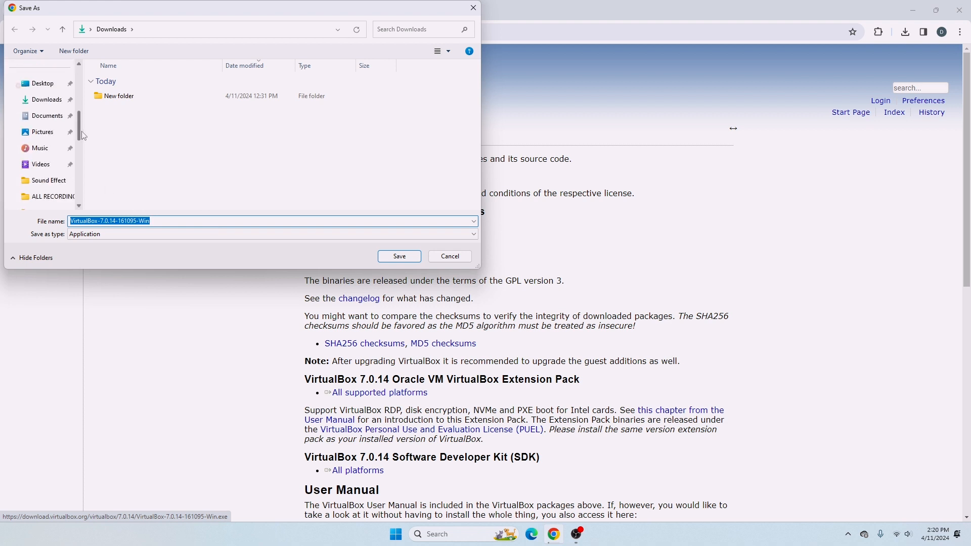
left_click(45, 99)
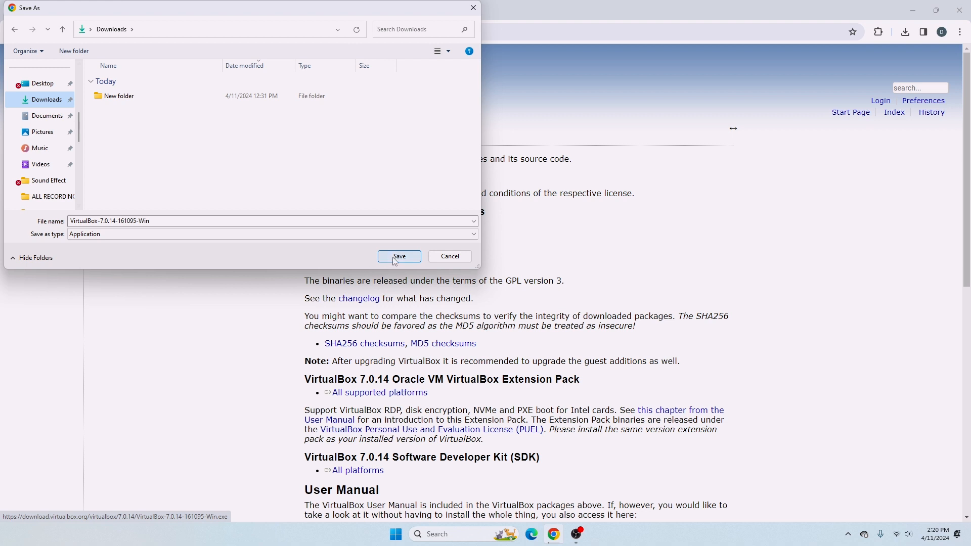
left_click(398, 256)
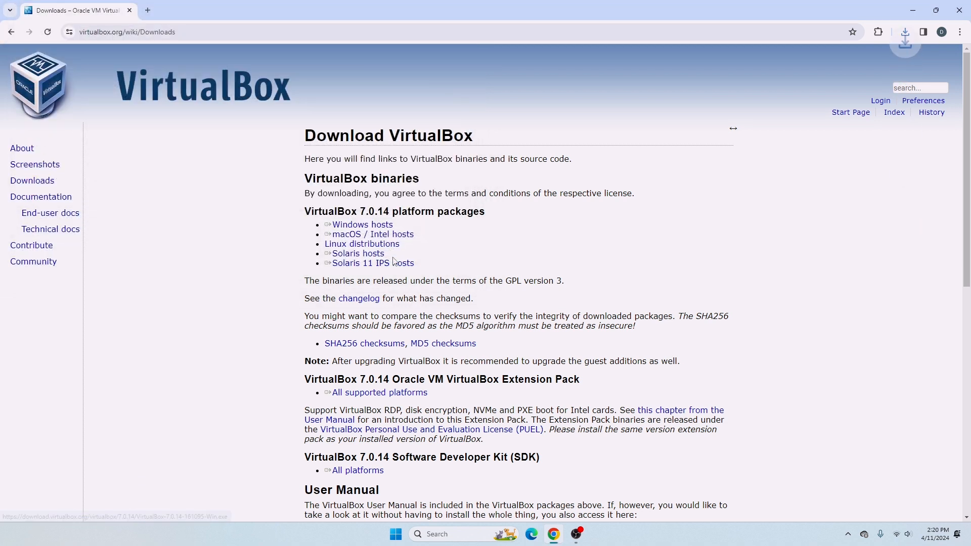
left_click(904, 32)
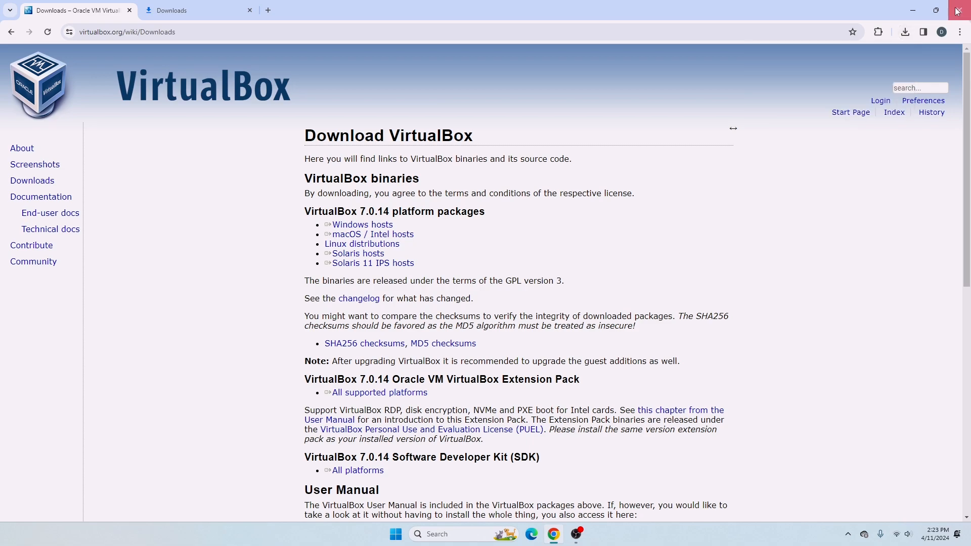
left_click(957, 10)
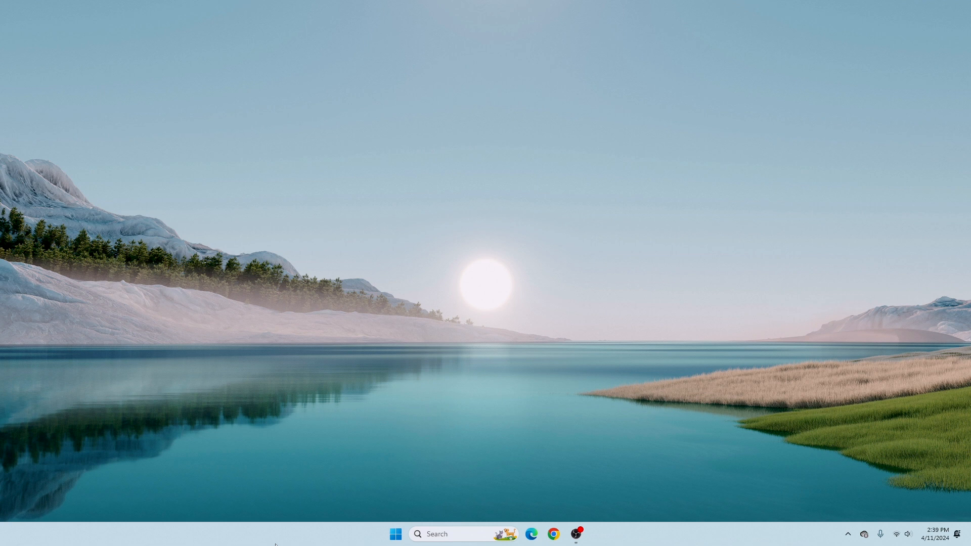
Step: From File Explorer's Downloads folder, run VirtualBox-7.0.14-161095-Win
left_click(585, 534)
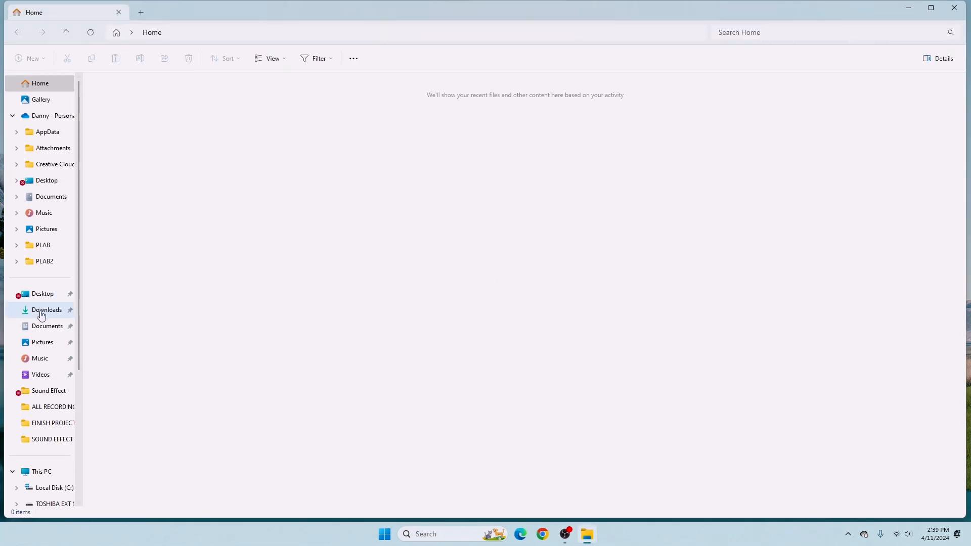
left_click(46, 309)
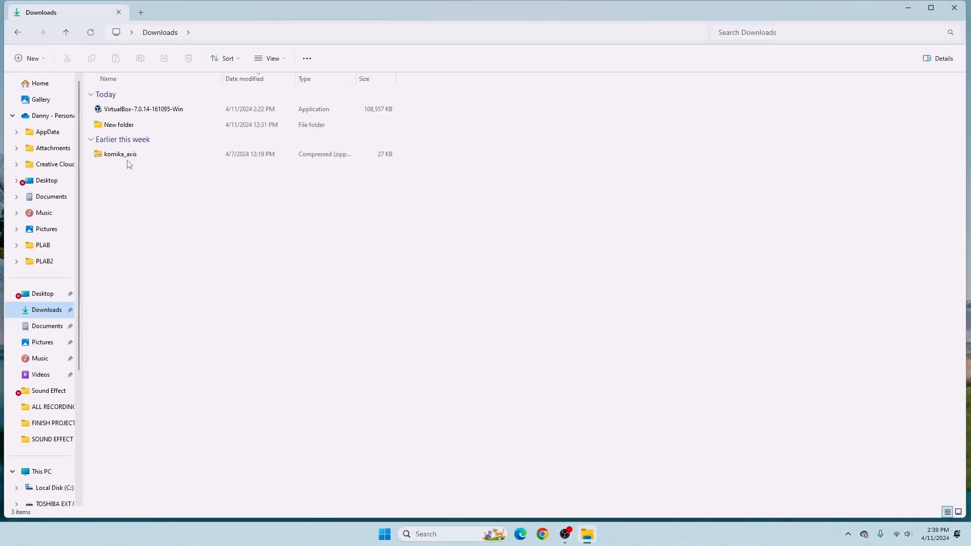
mouse_move(143, 109)
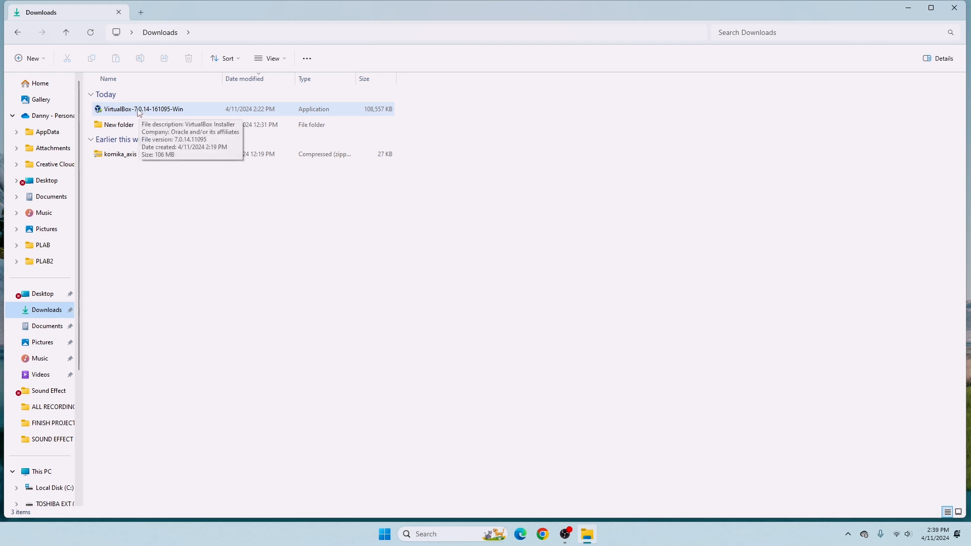
mouse_move(144, 113)
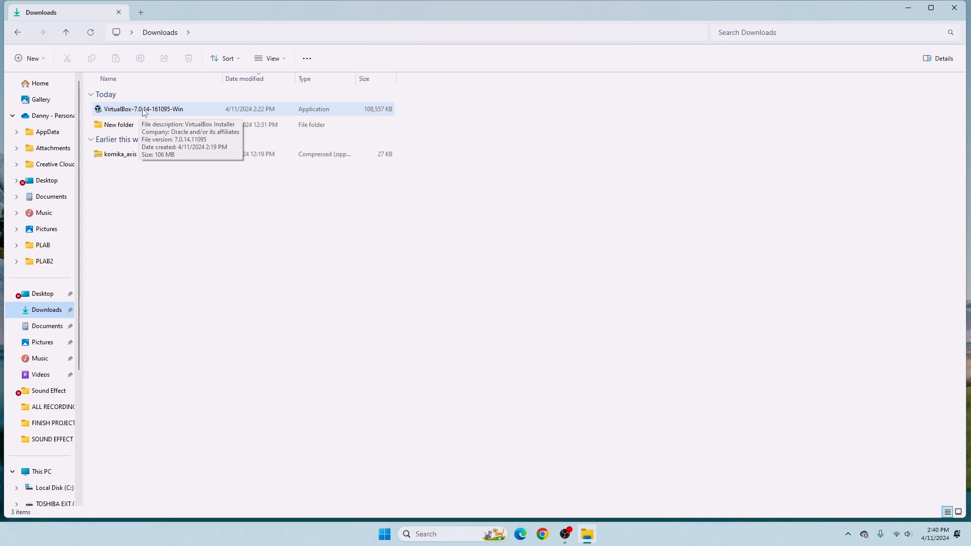
double_click(142, 109)
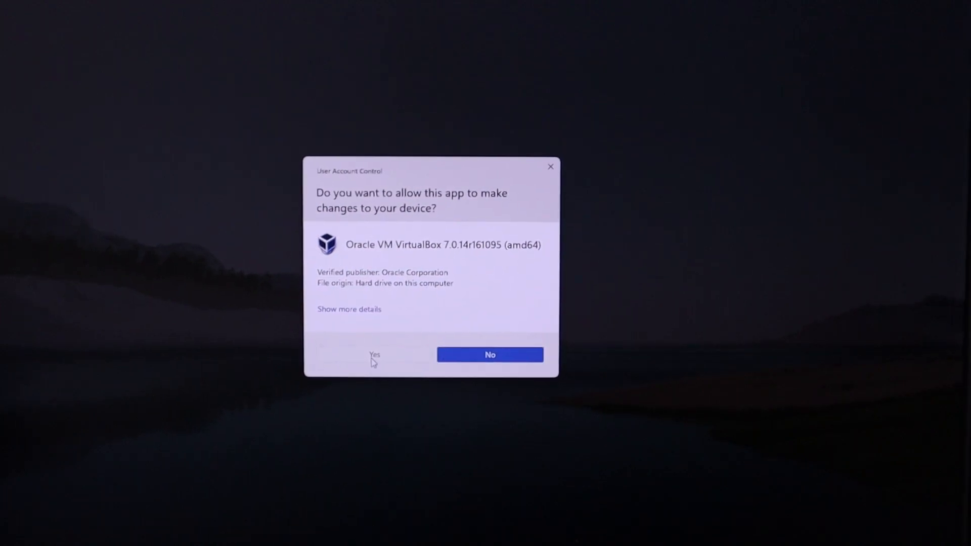
Step: Approve the UAC prompt and advance the wizard past Welcome to Custom Setup
left_click(374, 355)
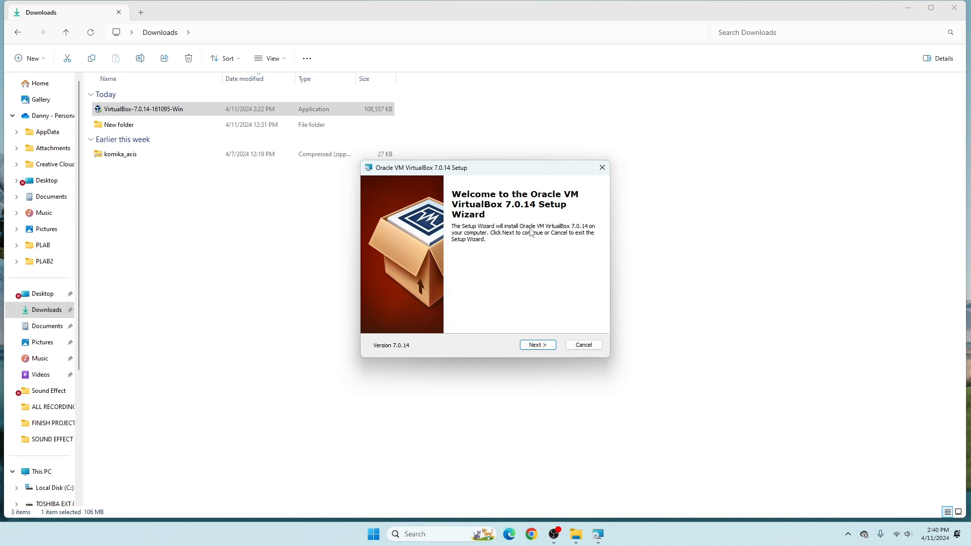
mouse_move(563, 233)
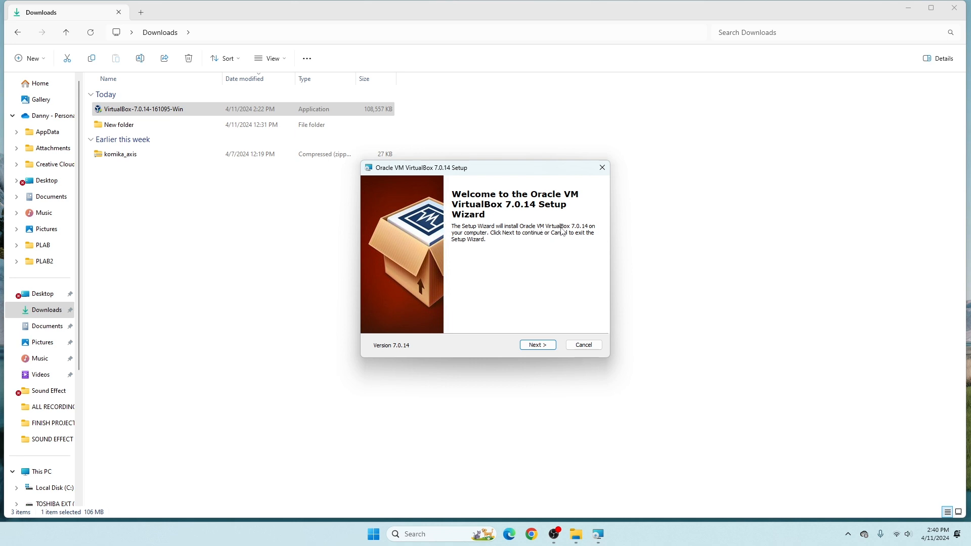
mouse_move(578, 233)
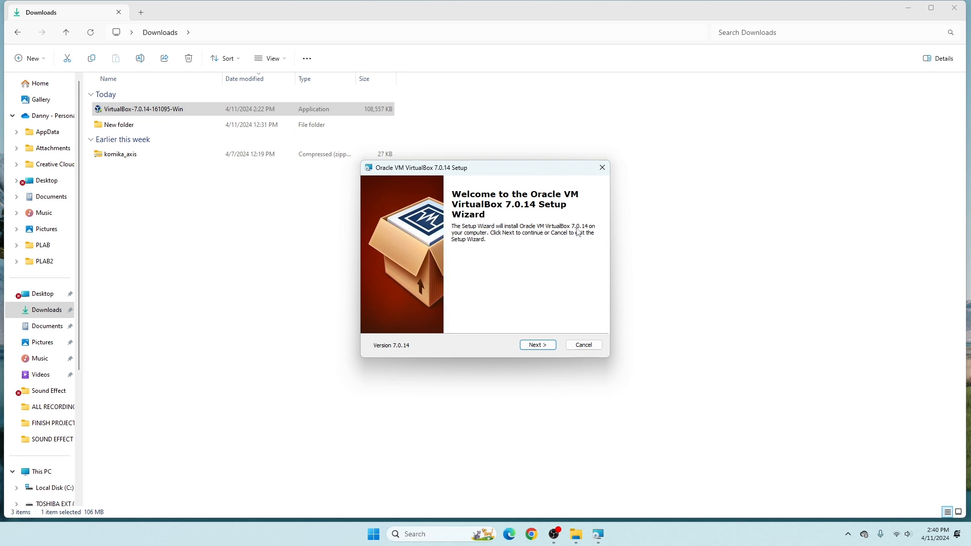
left_click(536, 345)
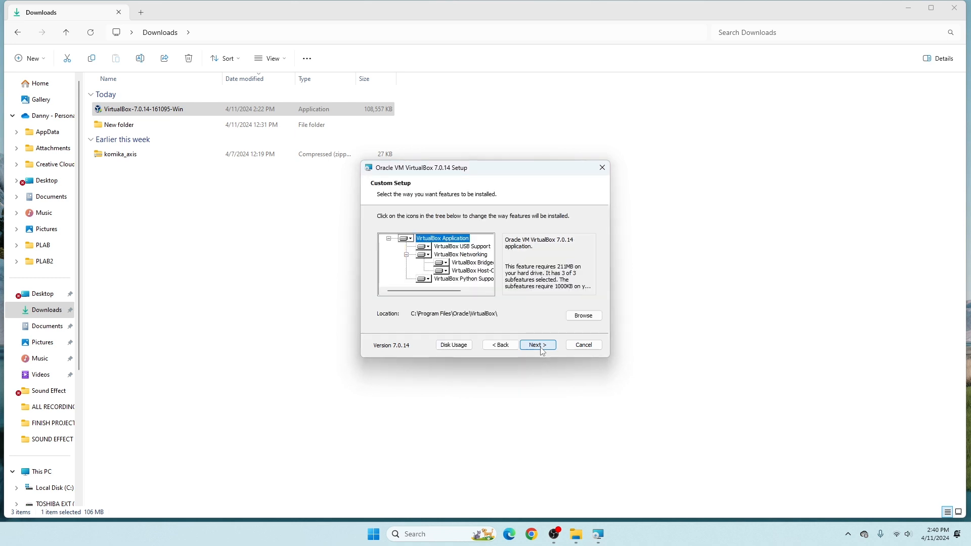
mouse_move(411, 200)
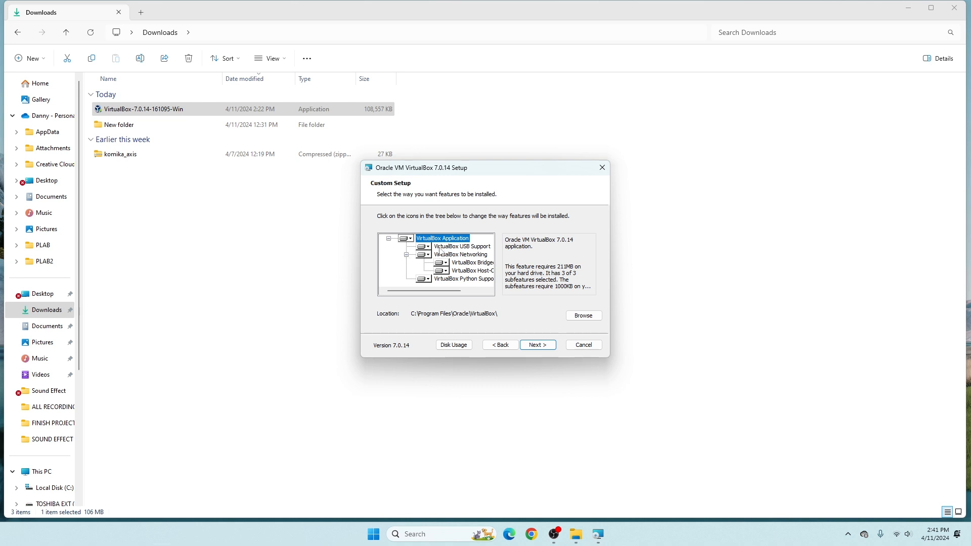
mouse_move(447, 309)
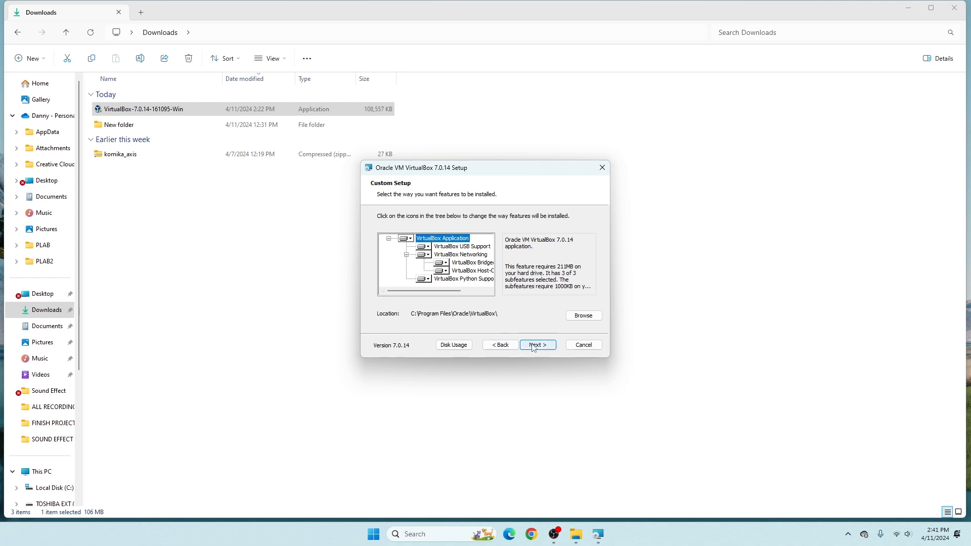
Step: Keep default features, accept the network reset and missing Python warnings, and begin installing
left_click(535, 345)
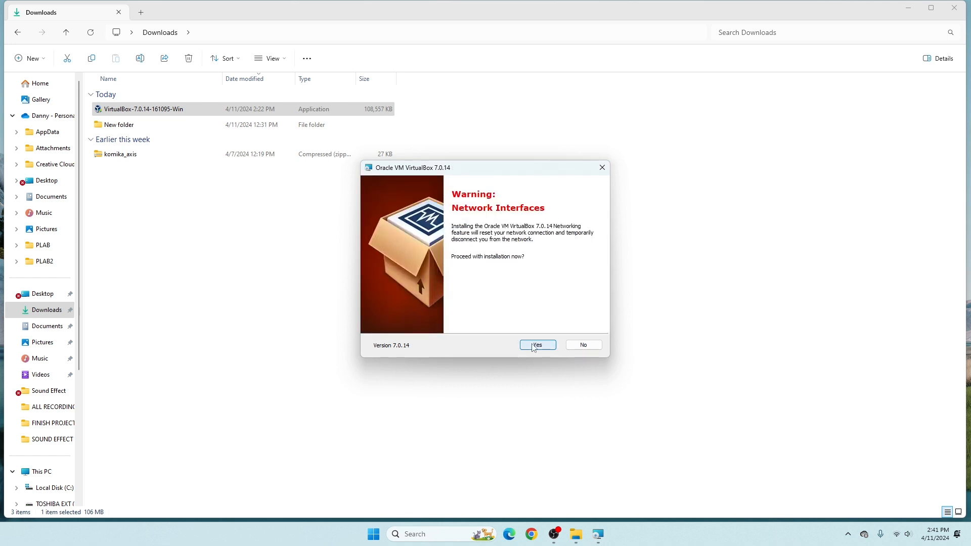
mouse_move(534, 242)
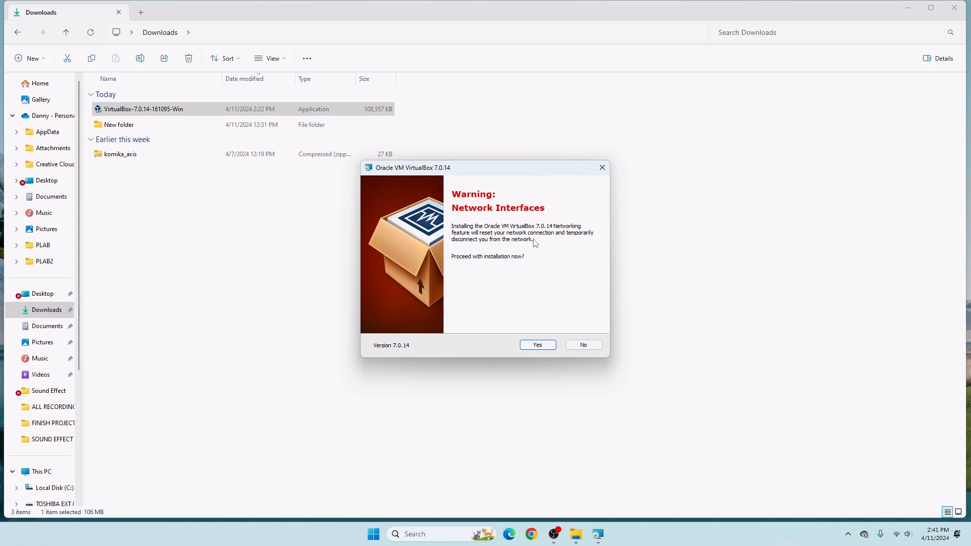
mouse_move(489, 296)
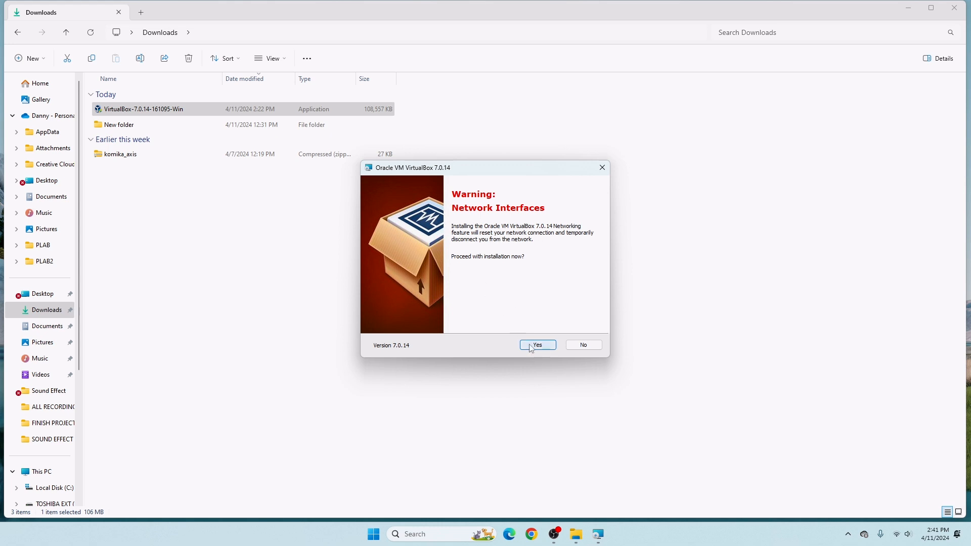
left_click(536, 345)
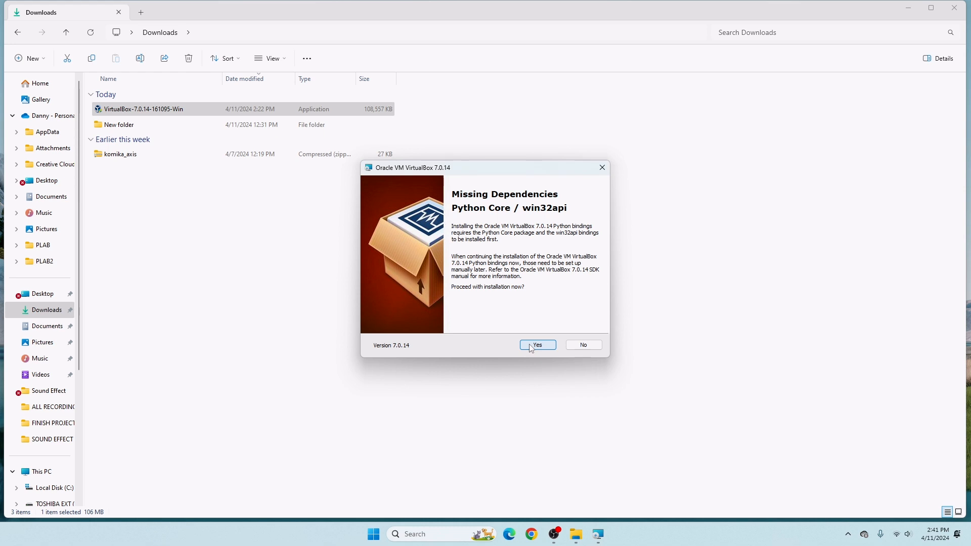
left_click(536, 344)
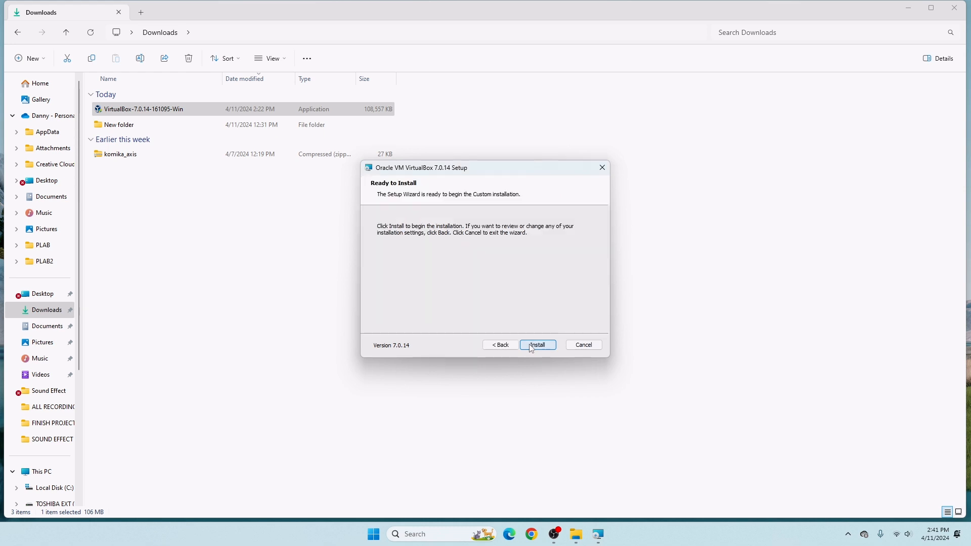
mouse_move(443, 203)
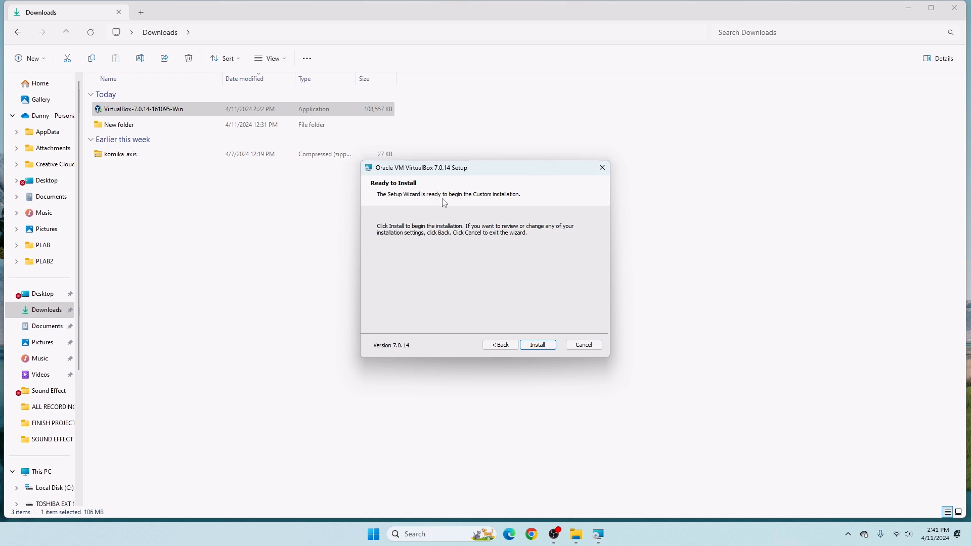
mouse_move(448, 238)
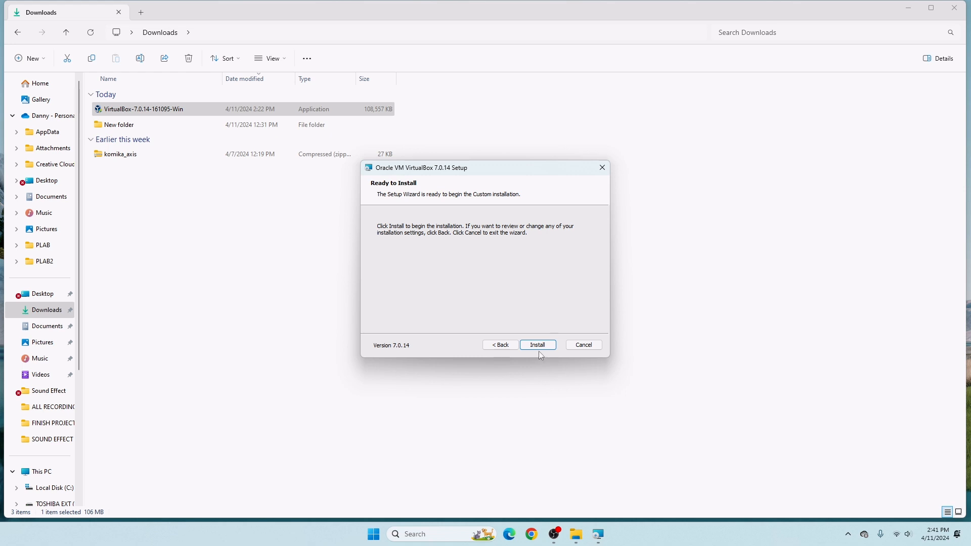
left_click(537, 345)
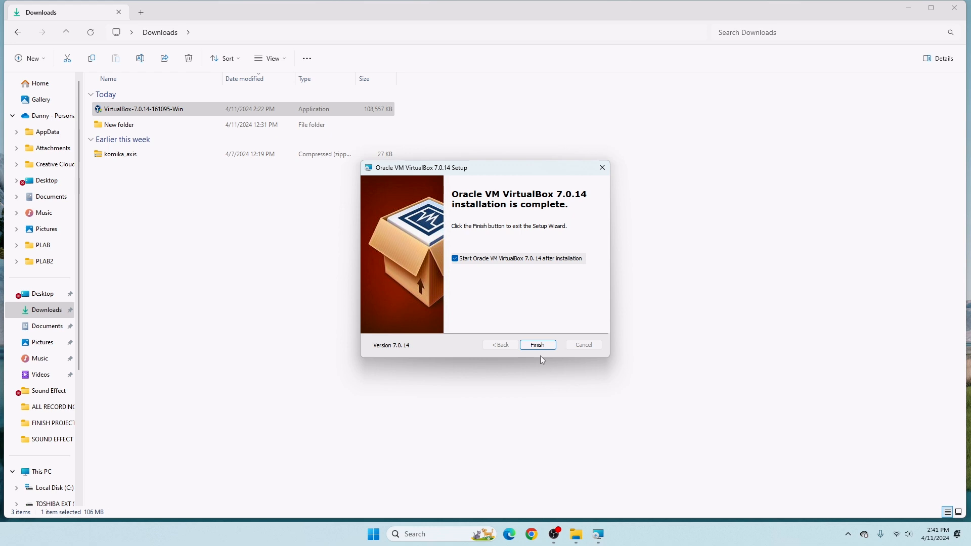
mouse_move(528, 365)
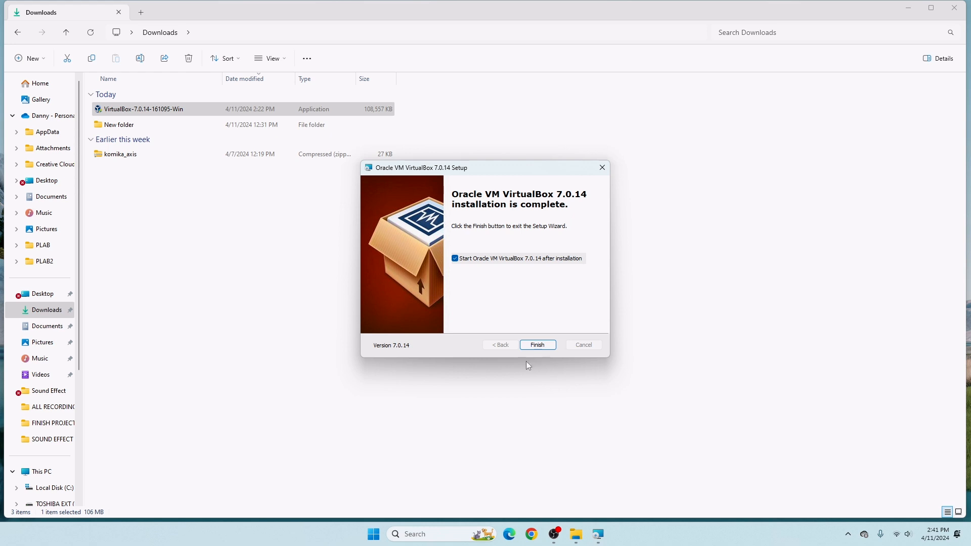
mouse_move(548, 233)
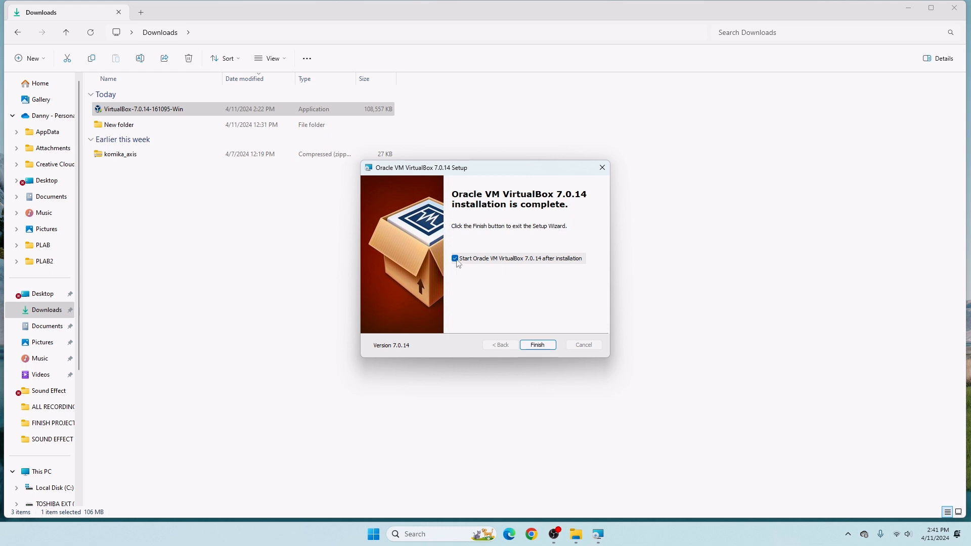
Step: Toggle 'Start Oracle VM VirtualBox 7.0.14 after installation' off and on, then finish the wizard
left_click(454, 258)
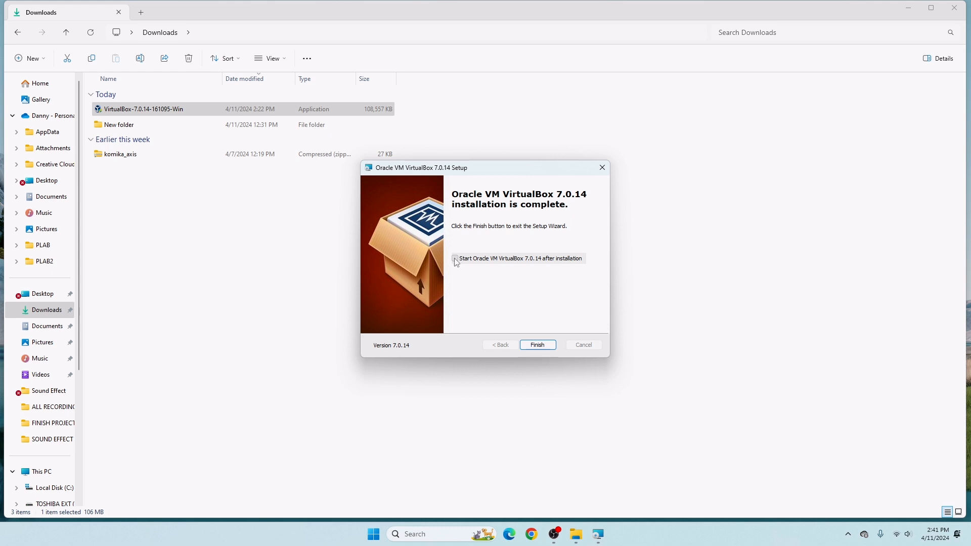
left_click(454, 258)
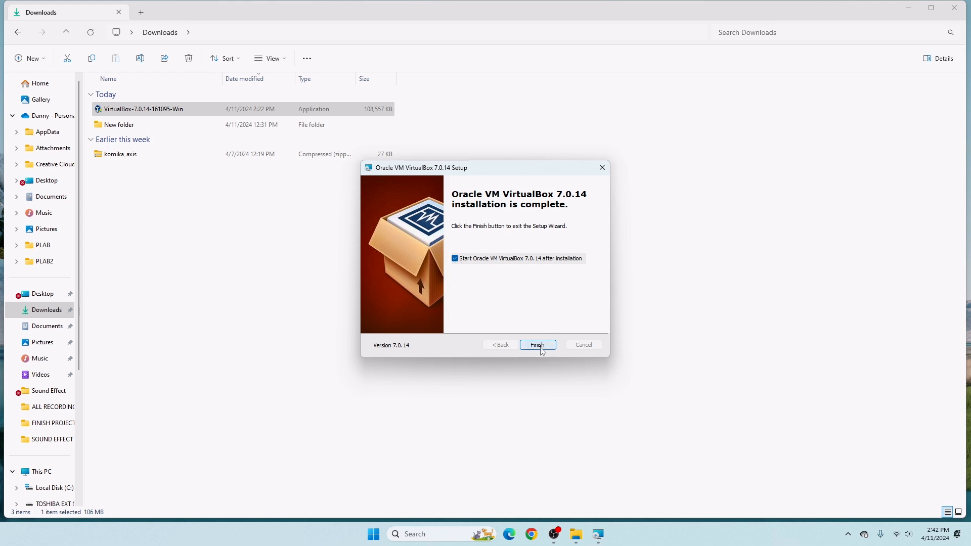
left_click(536, 345)
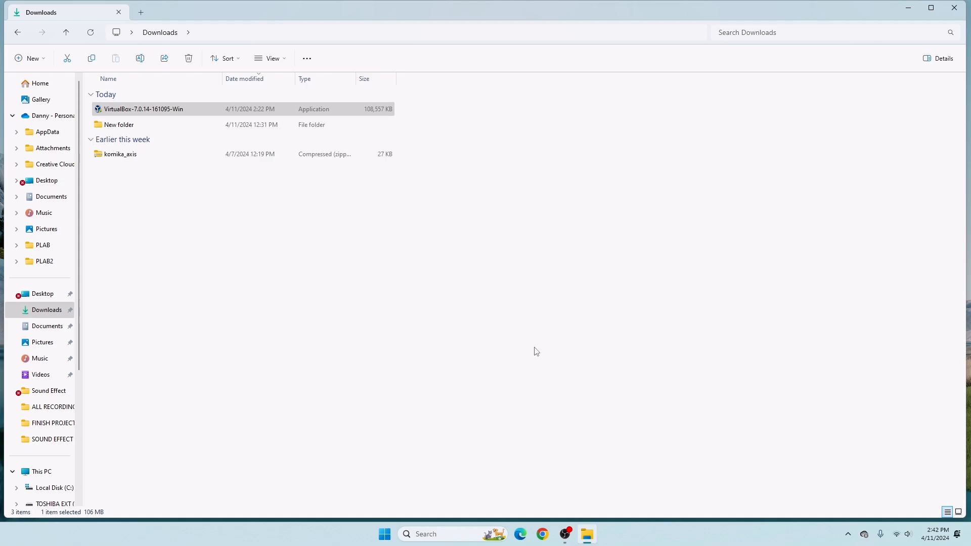